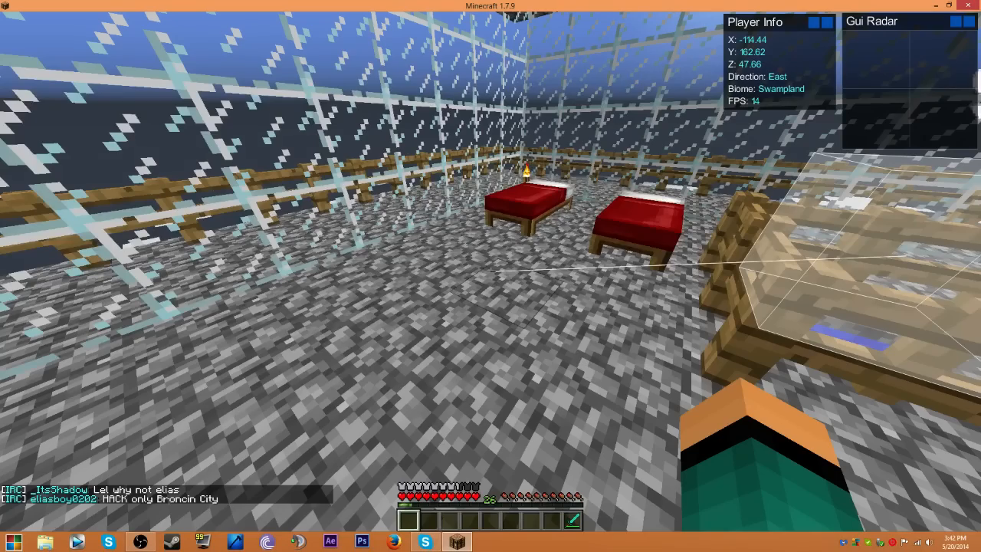
mouse_move(490, 275)
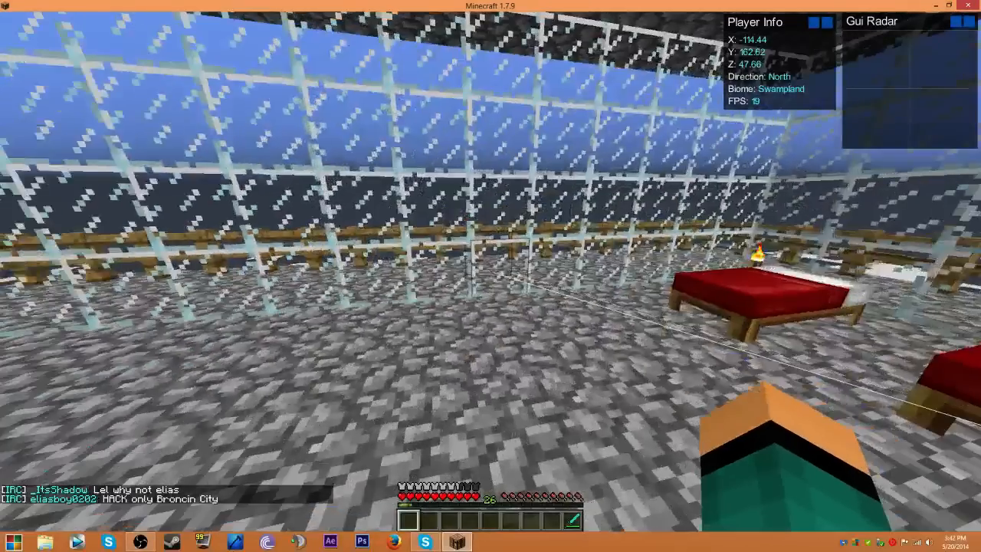
mouse_move(490, 275)
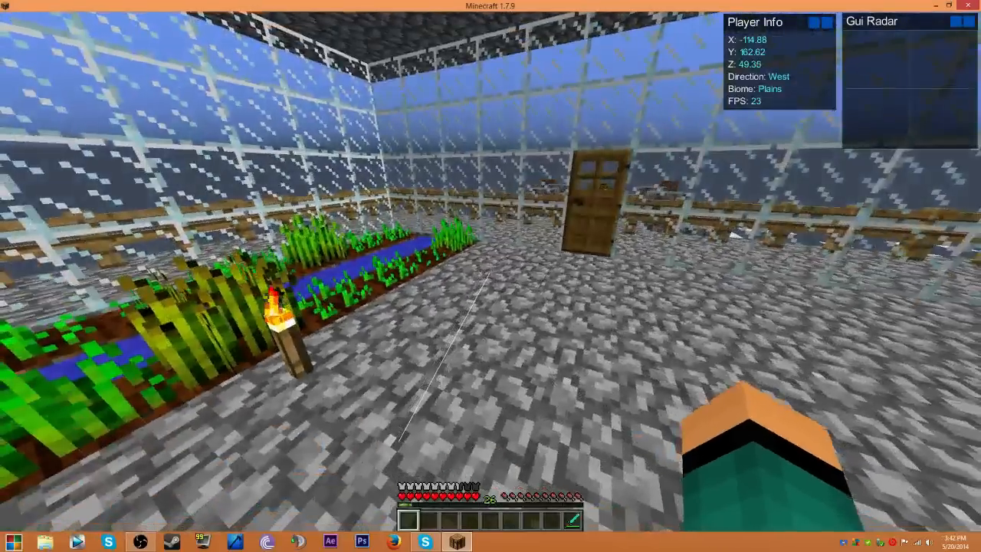
mouse_move(490, 275)
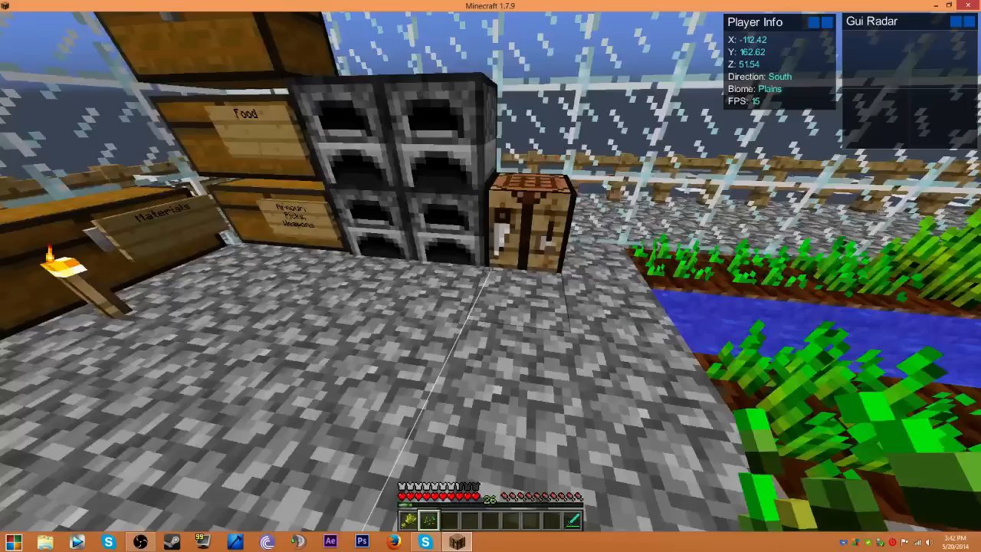
mouse_move(491, 276)
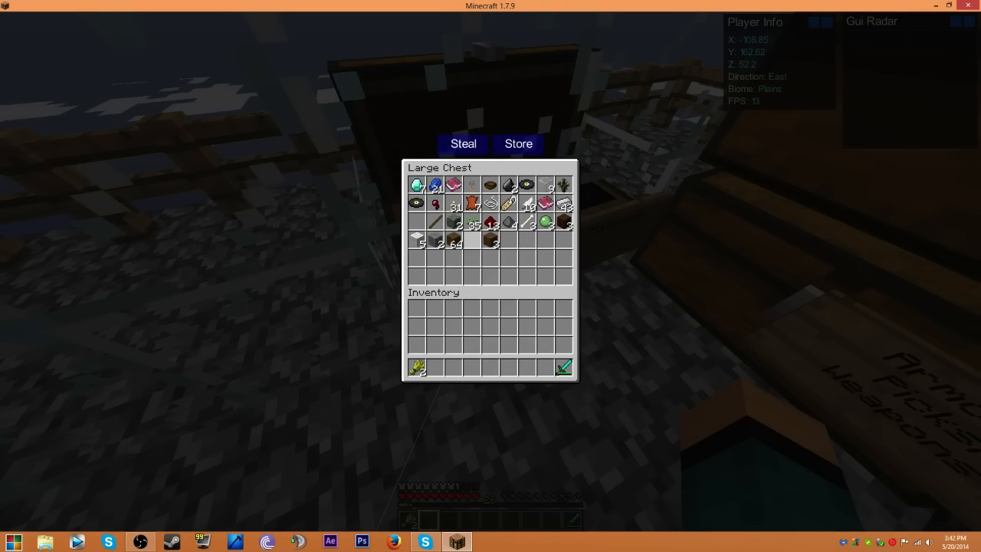
Drag selection boxes on the desktop and bring up File Explorer Libraries with the charms bar.
left_click(462, 144)
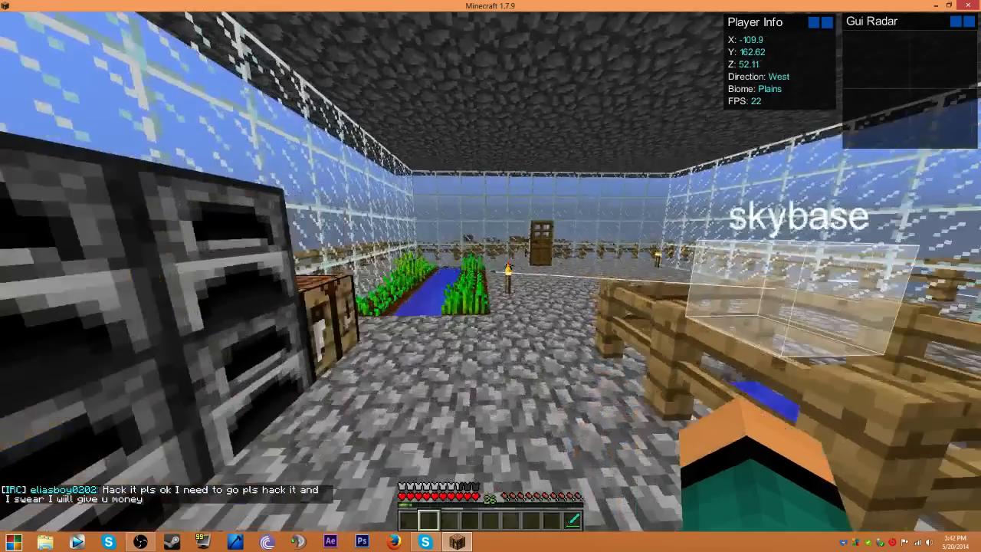
mouse_move(490, 276)
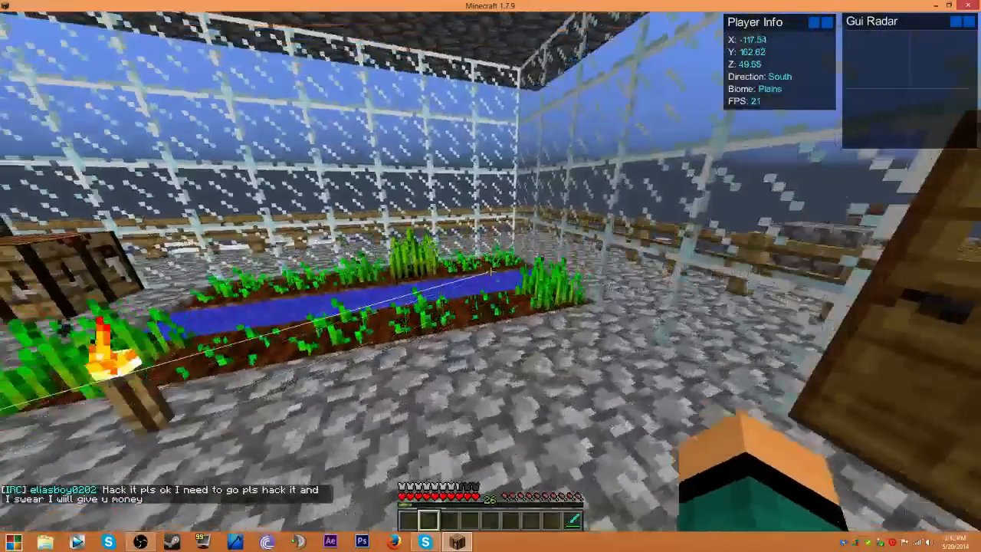
mouse_move(491, 276)
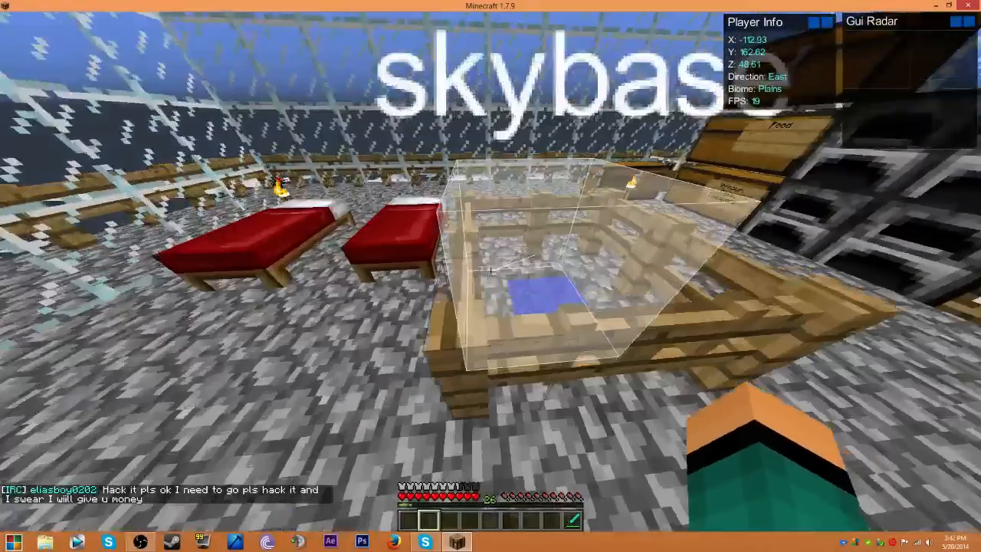
mouse_move(490, 275)
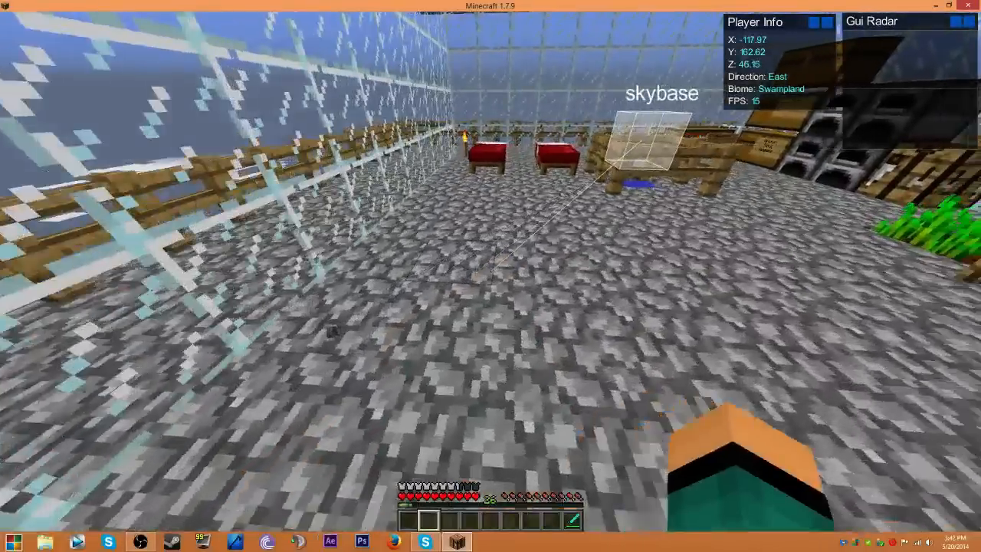
mouse_move(490, 276)
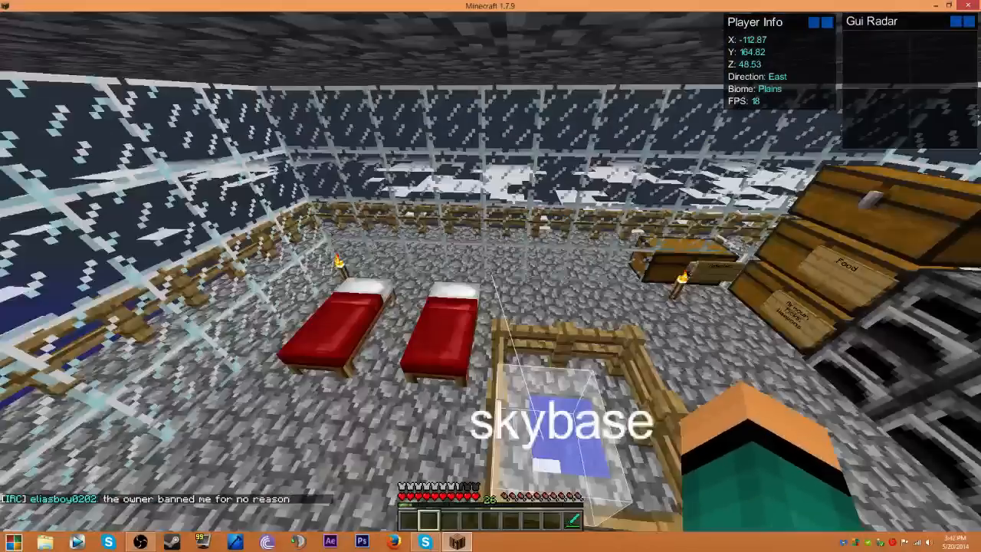
mouse_move(490, 276)
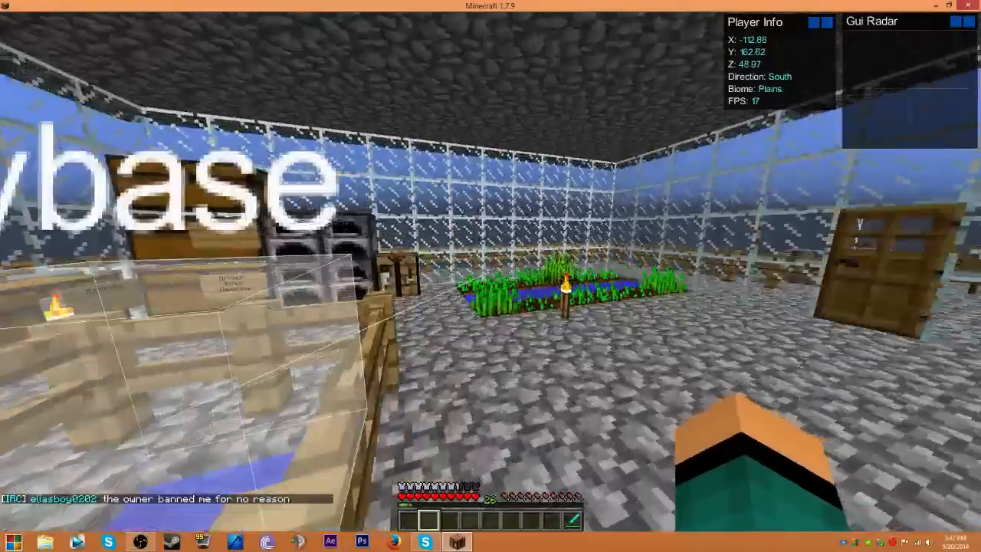
mouse_move(491, 276)
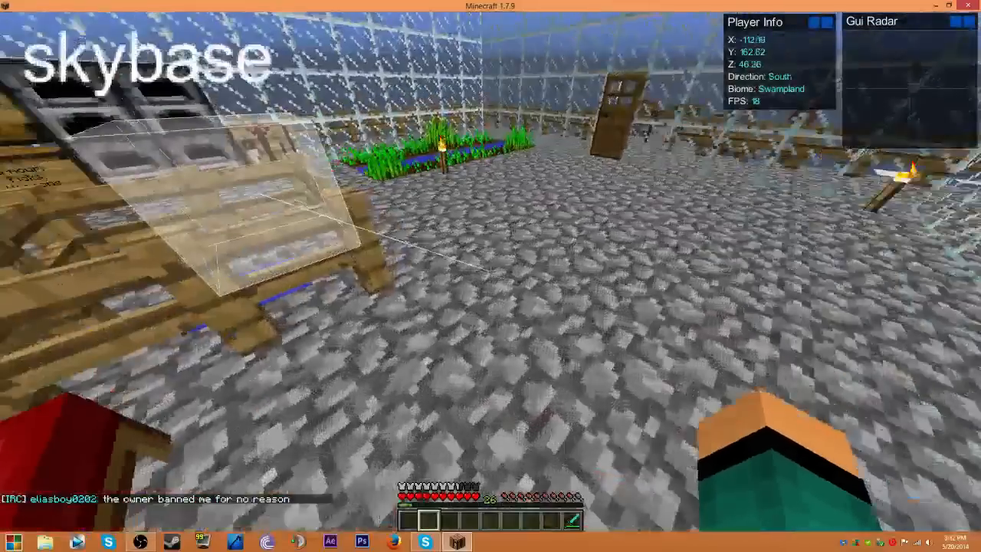
mouse_move(490, 276)
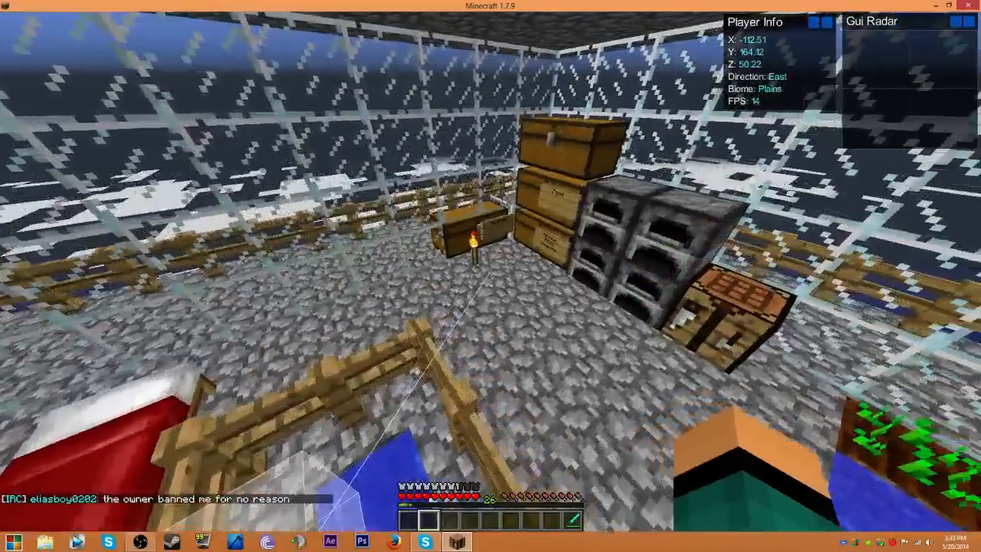
mouse_move(490, 276)
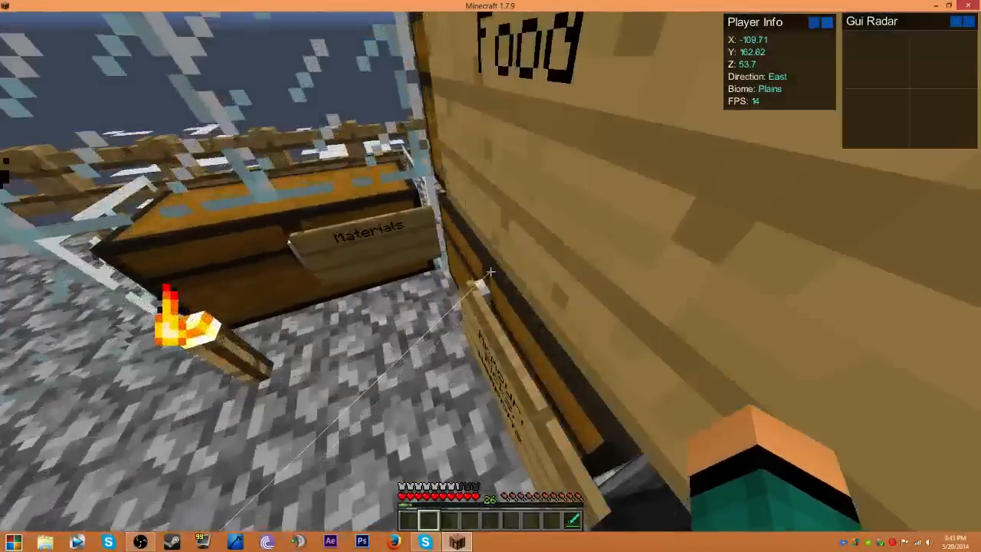
mouse_move(491, 276)
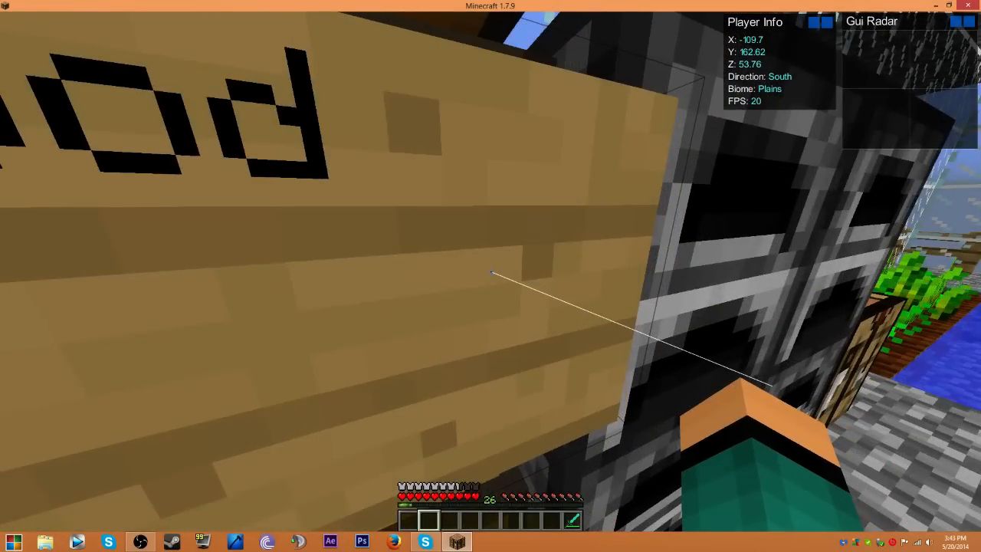
mouse_move(491, 276)
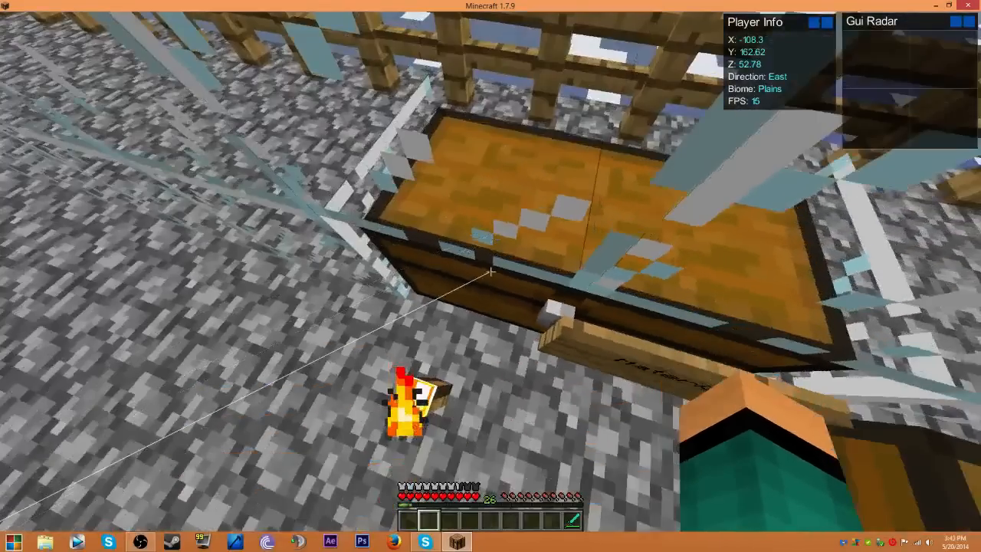
mouse_move(490, 276)
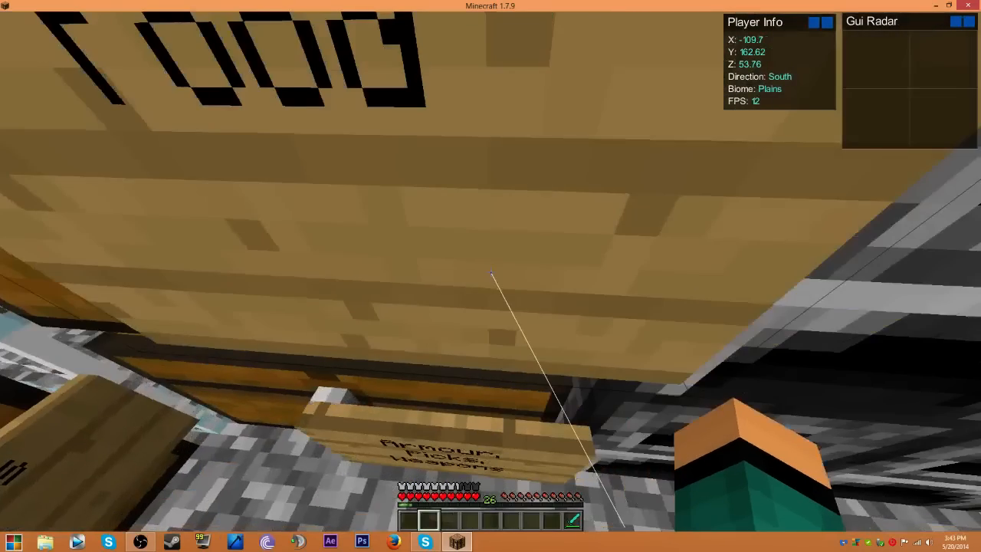
key("Escape")
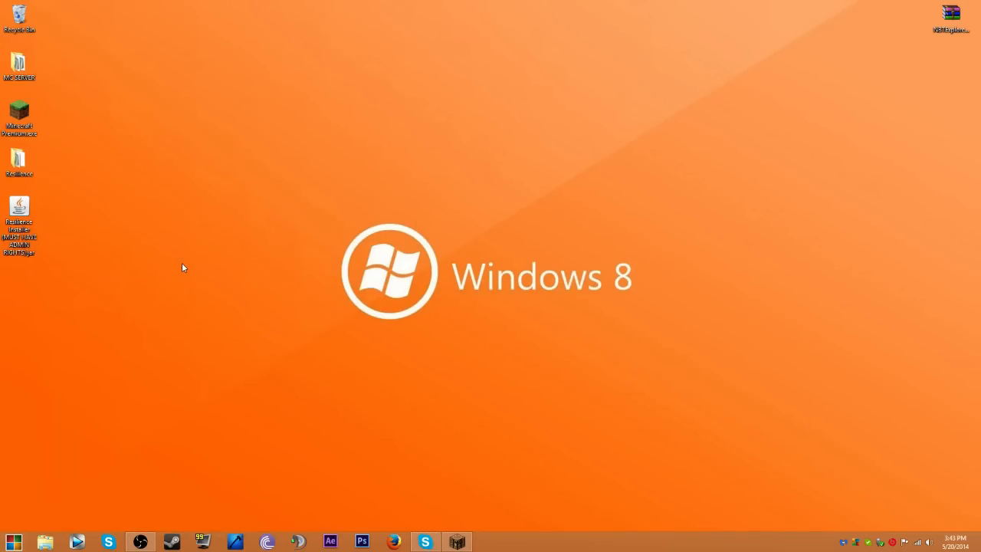
left_click_drag(183, 267, 3, 187)
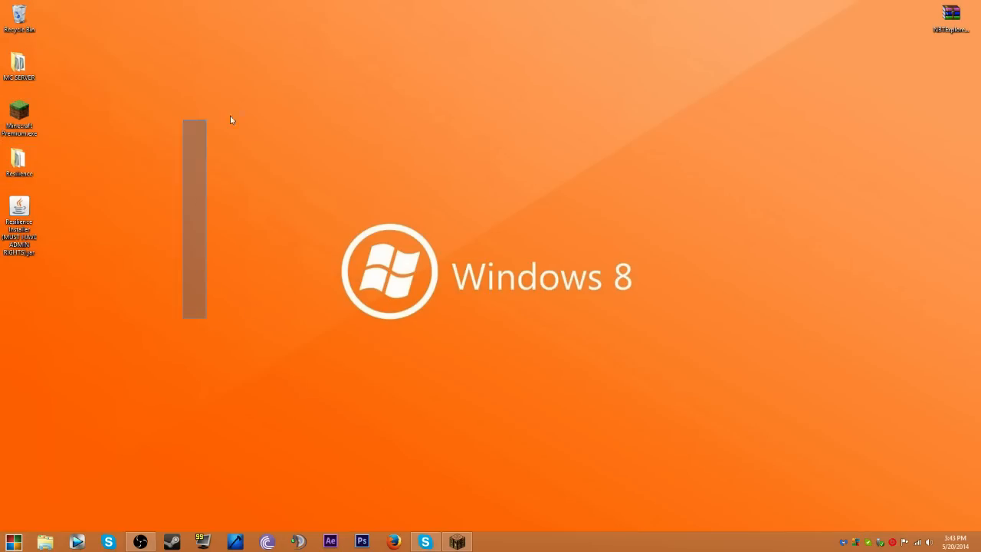
left_click_drag(195, 123, 380, 478)
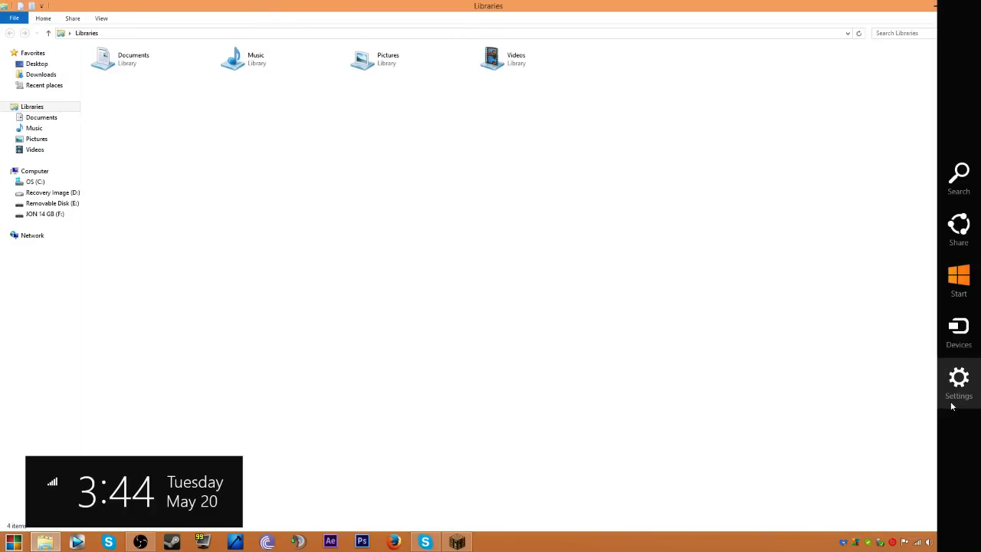
Search Windows for 'sticky' and filter the results to Settings.
left_click(959, 176)
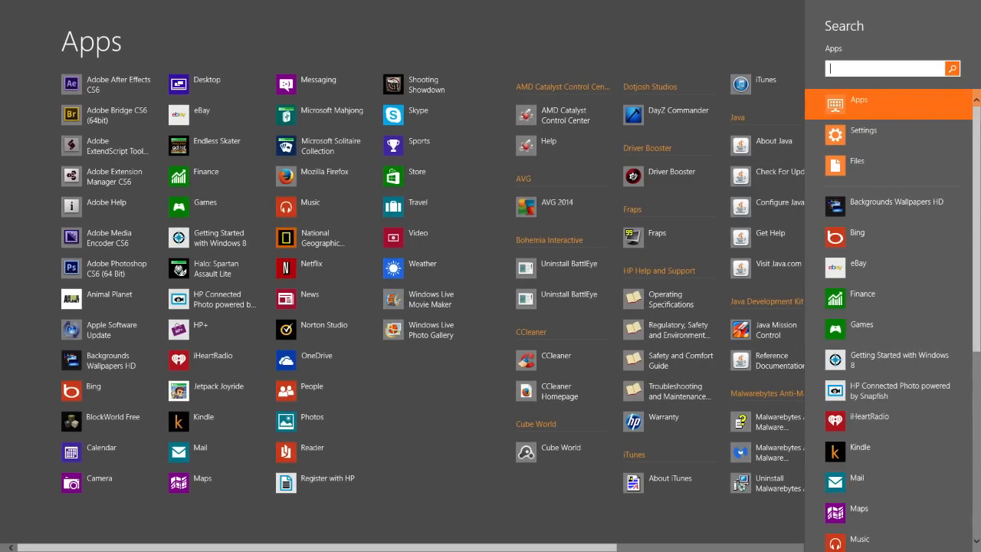
type("sticky")
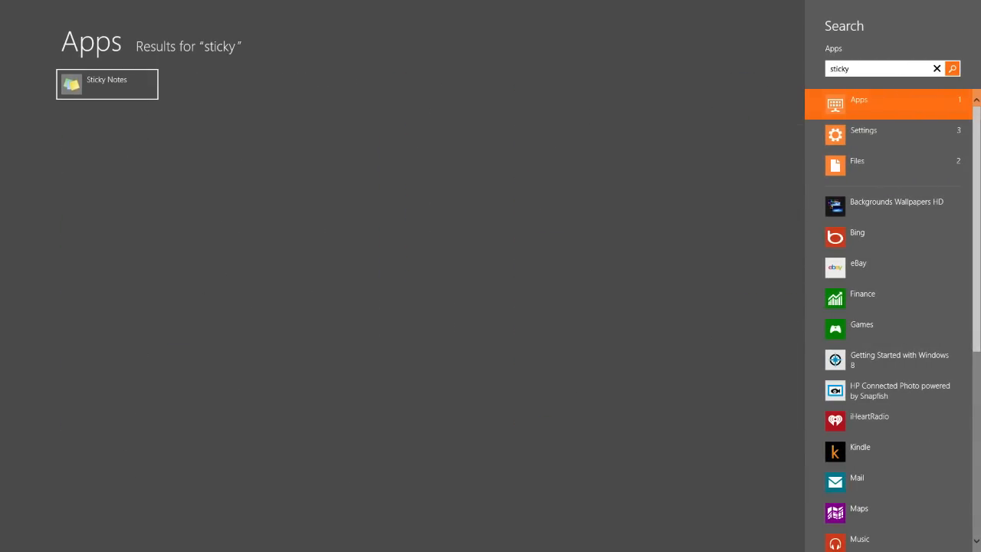
left_click(863, 129)
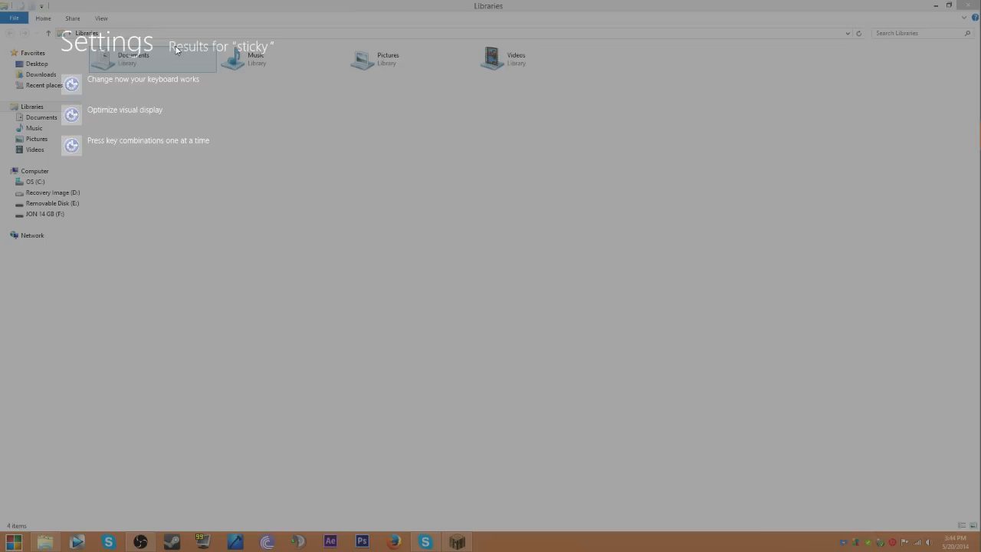
Turn off automatic window arrangement in Ease of Access keyboard settings, save it and close Control Panel.
left_click(144, 80)
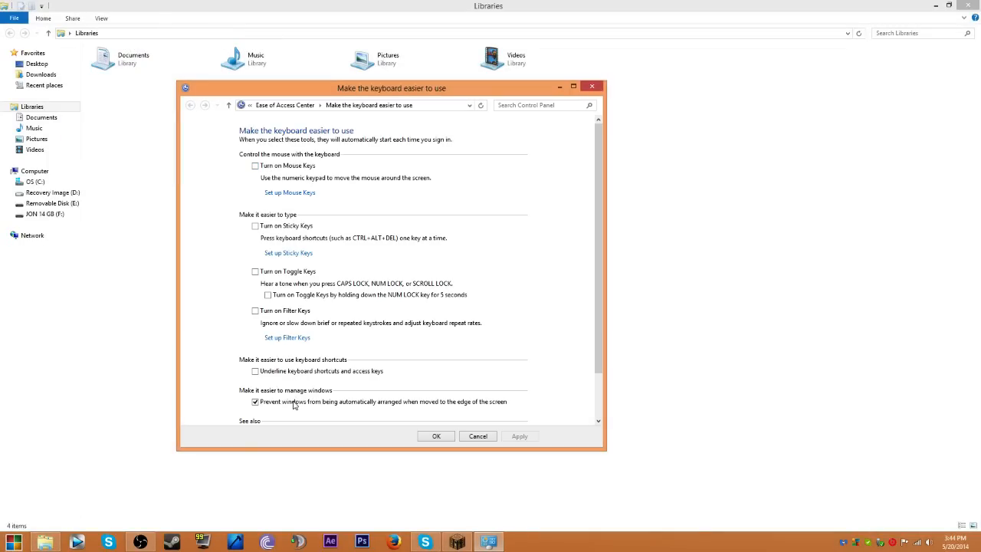
left_click(255, 402)
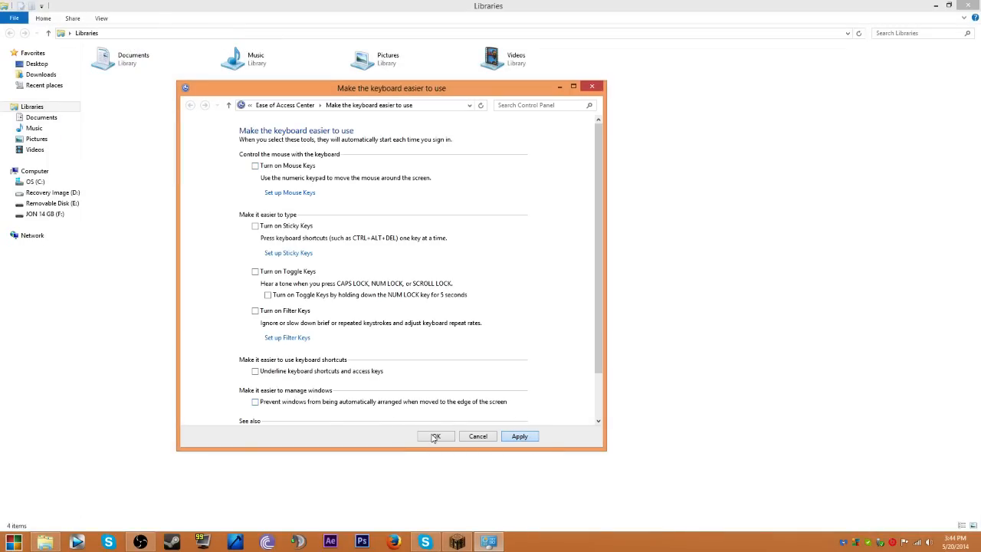
mouse_move(435, 435)
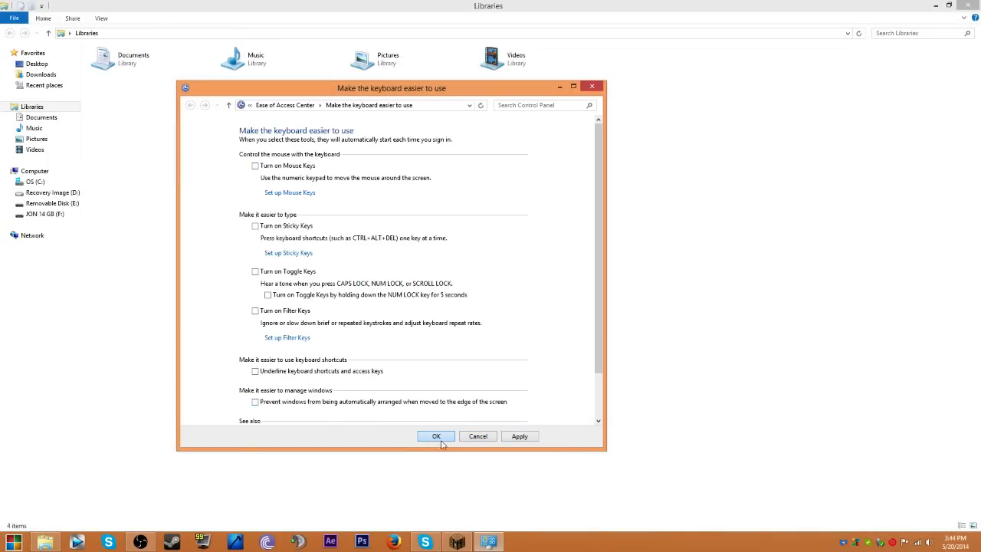
left_click(435, 435)
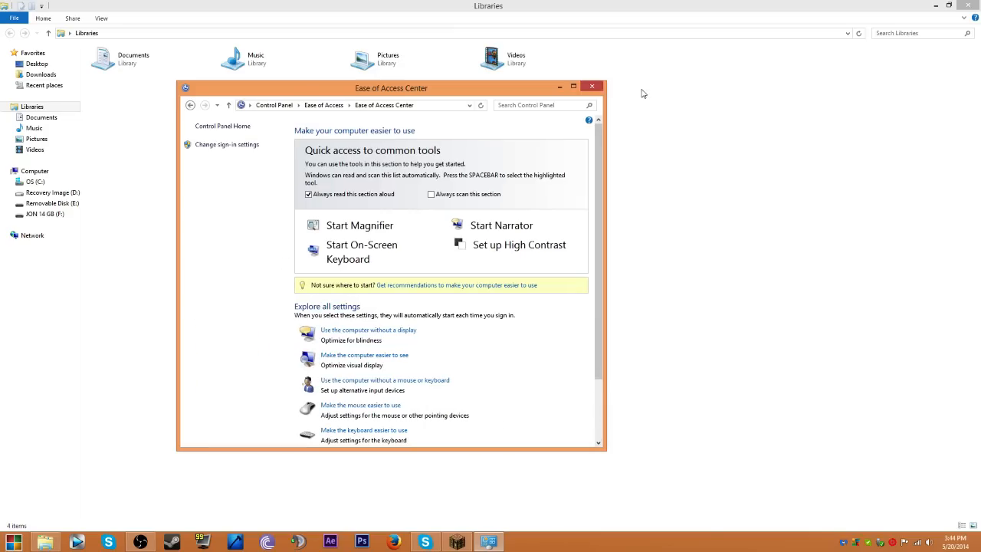
left_click(591, 86)
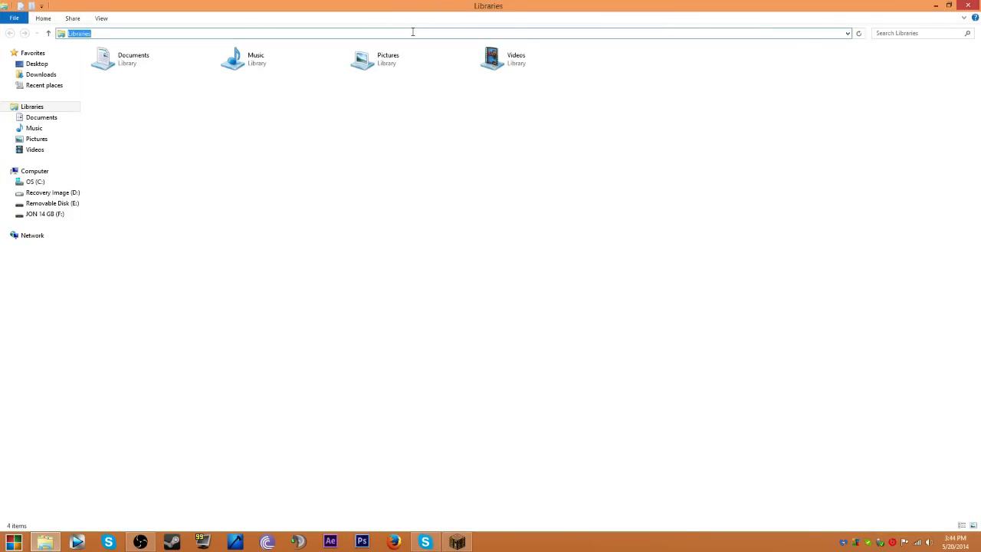
Navigate to %appdata%\.minecraft and check the Resilience version folder.
type("%appdata%")
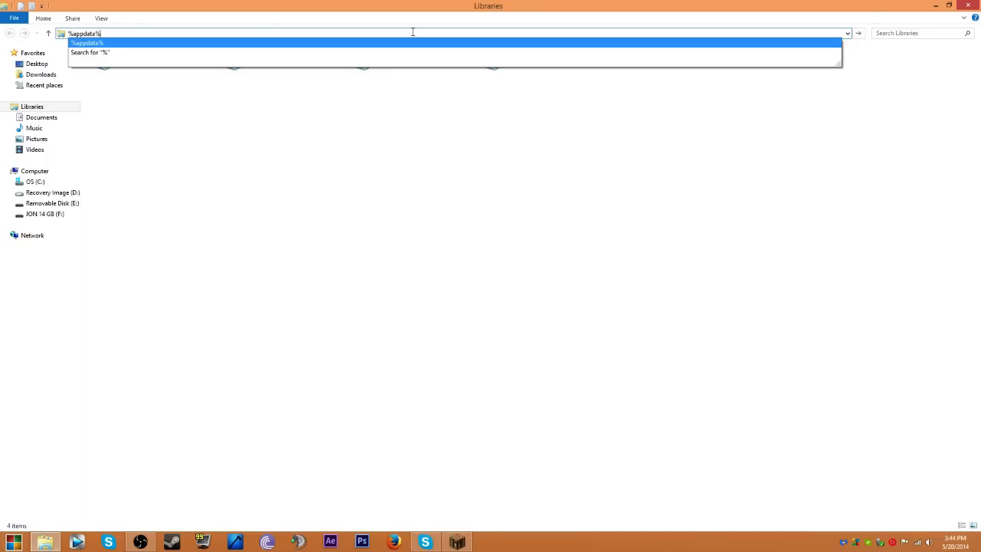
key("Return")
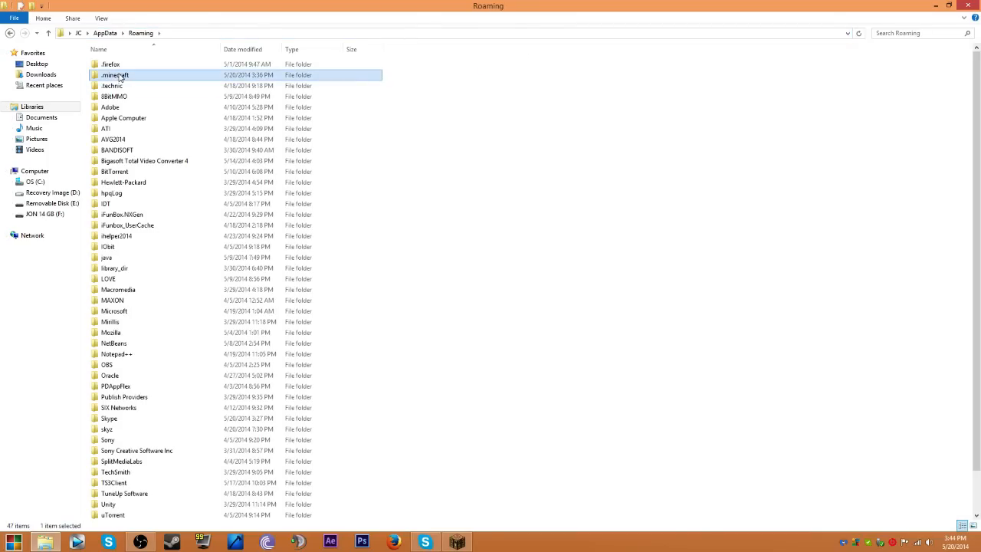
double_click(115, 74)
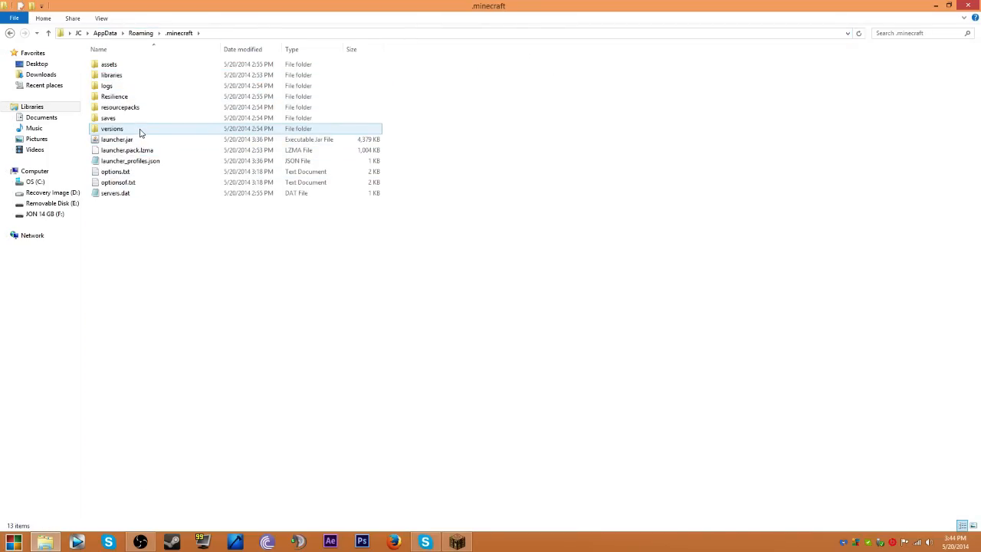
double_click(112, 129)
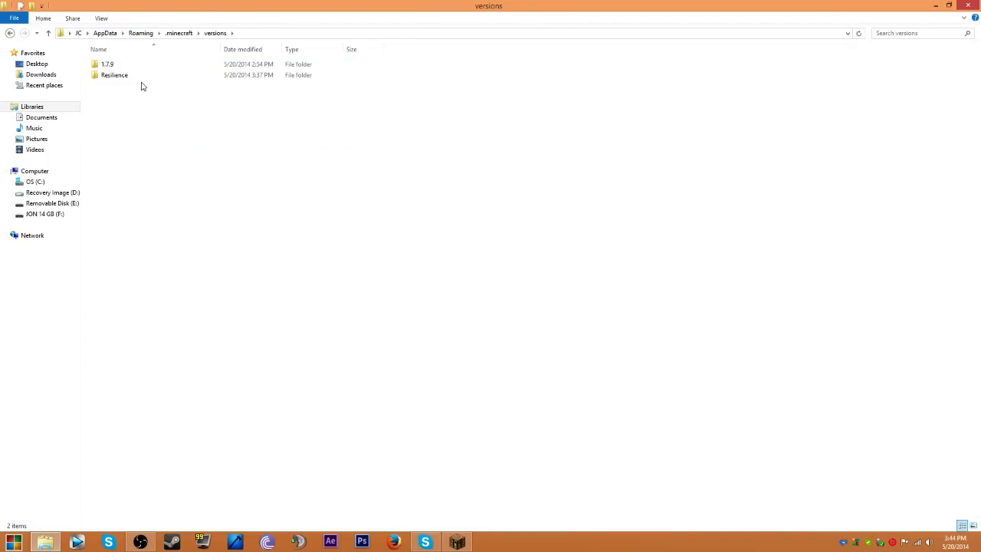
double_click(114, 73)
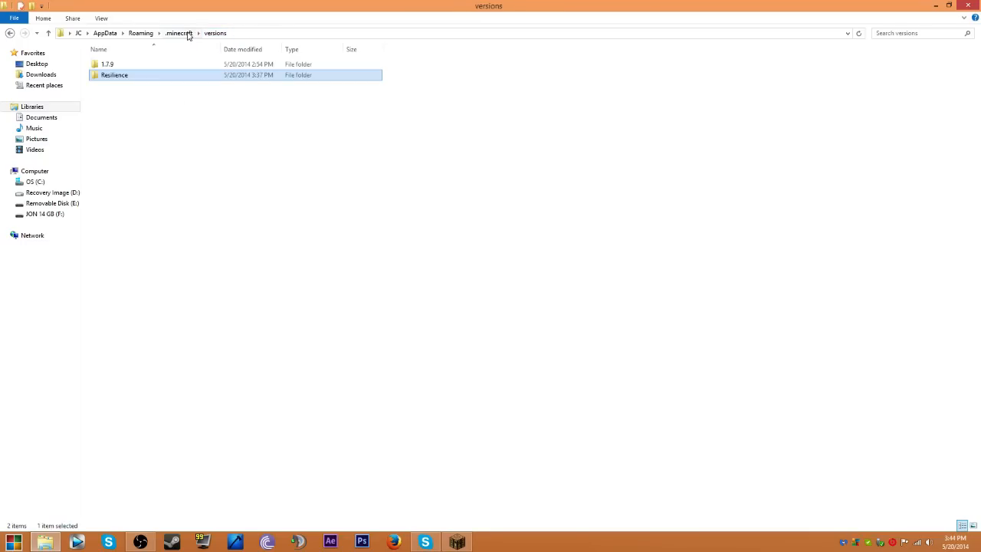
left_click(179, 33)
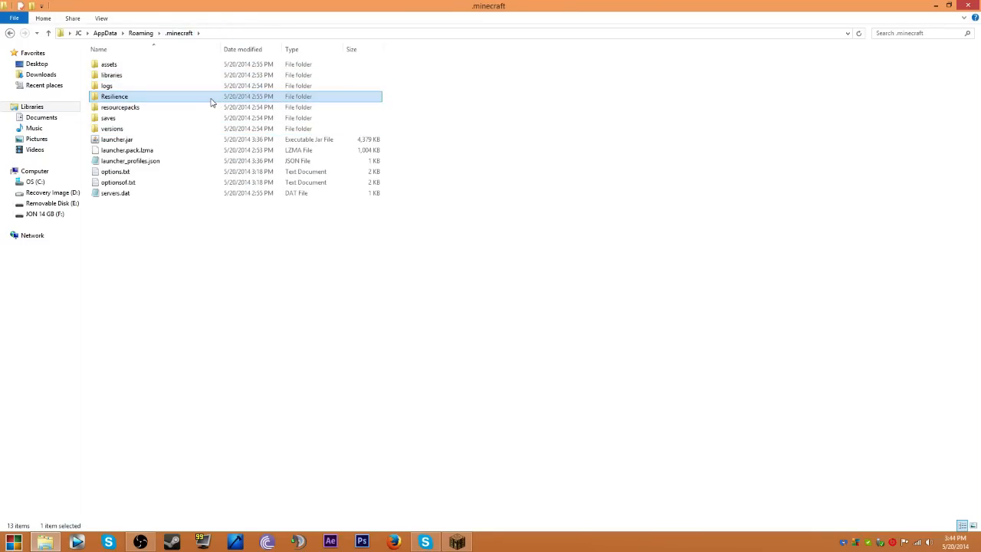
Edit Configs.res with Notepad++ from its right-click menu.
right_click(116, 75)
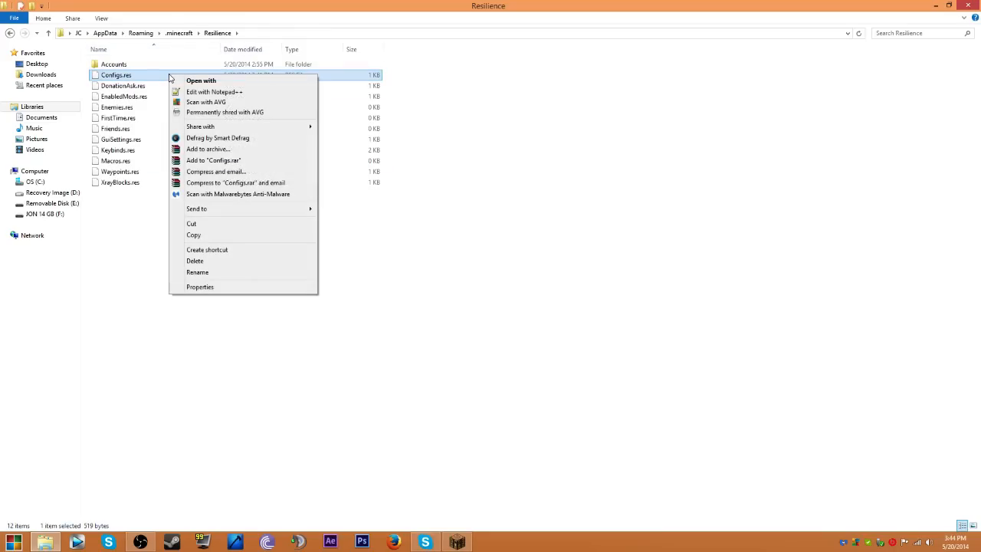
mouse_move(215, 91)
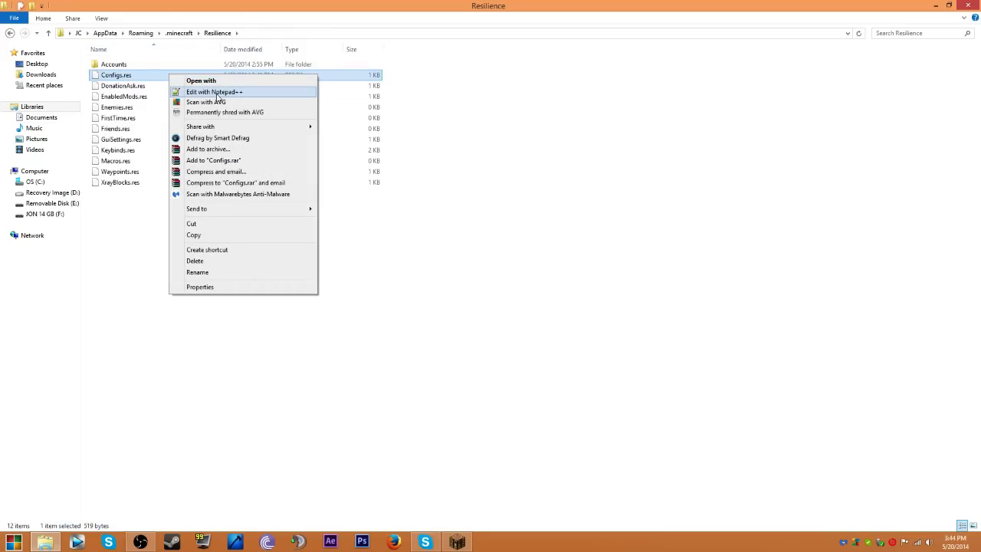
left_click(215, 92)
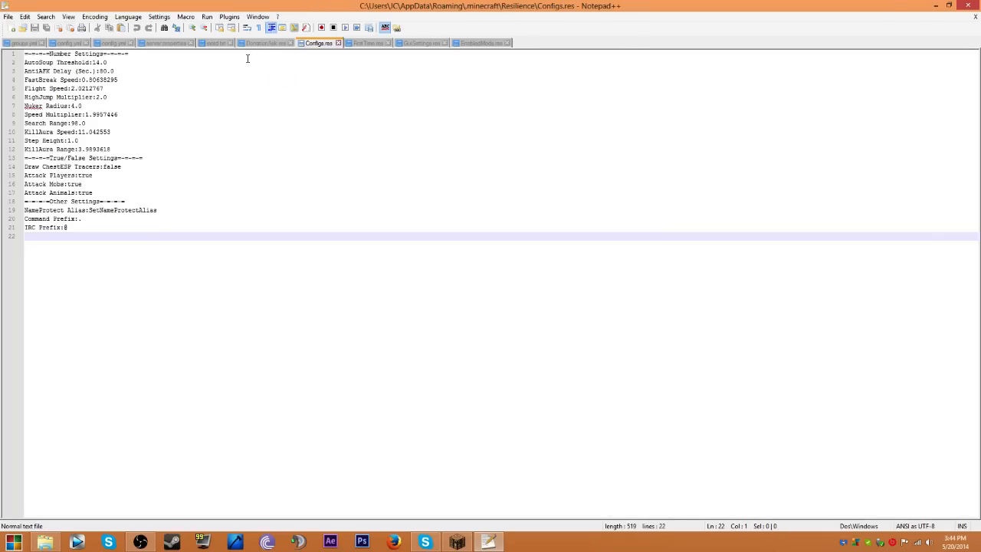
Change the IRC Prefix character in Configs.res and switch back to Minecraft.
left_click(74, 227)
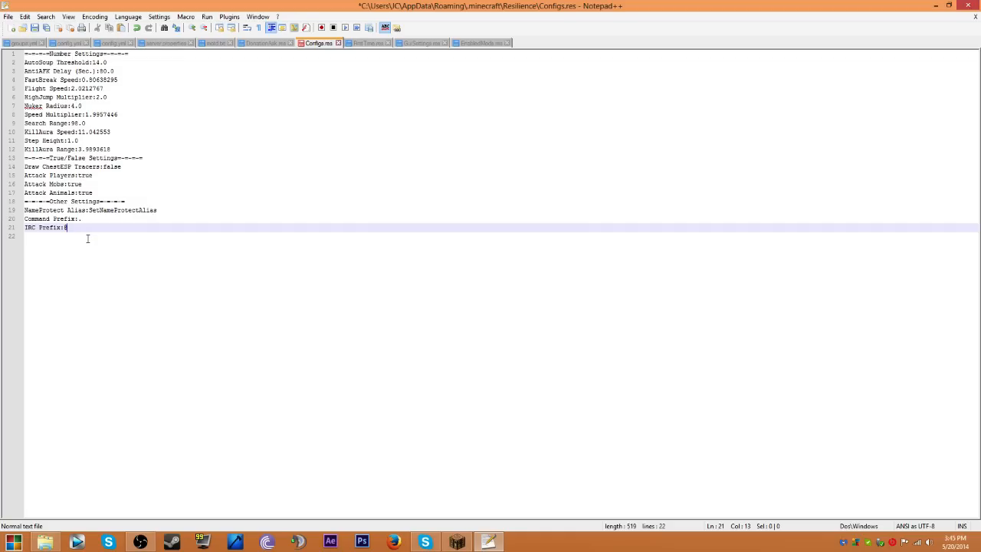
left_click(7, 16)
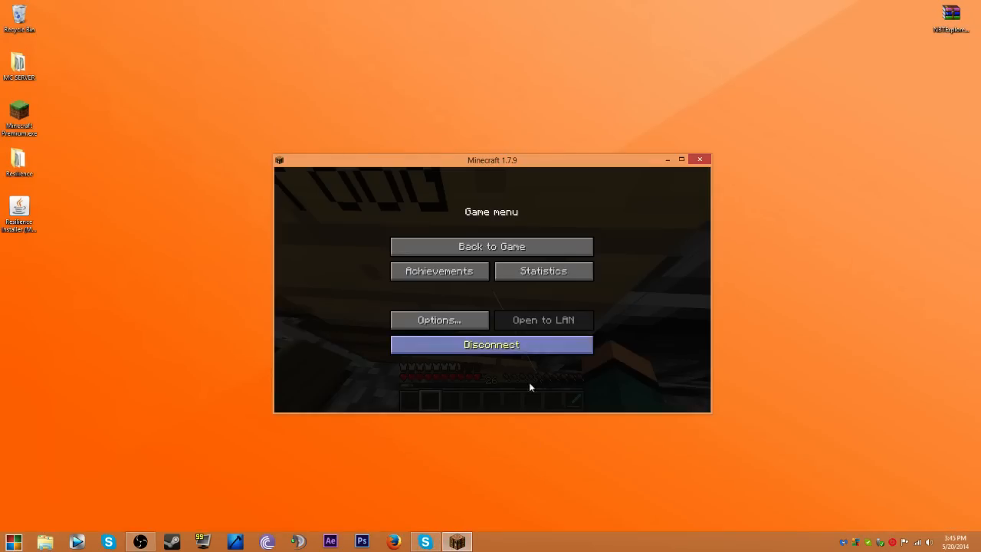
Resume the game and send the prefix 'set' command in chat, getting the IRC prefix reset reply.
left_click(491, 245)
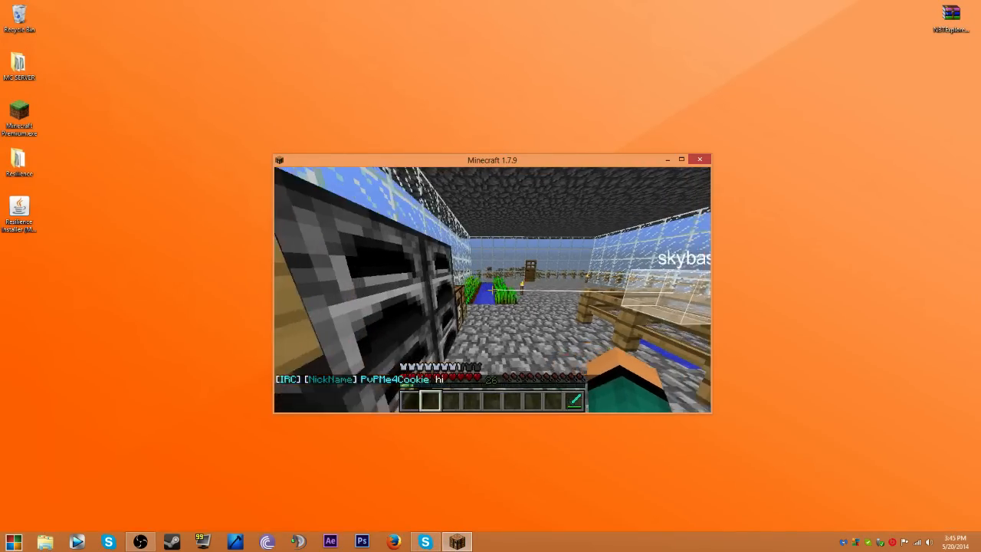
key("Escape")
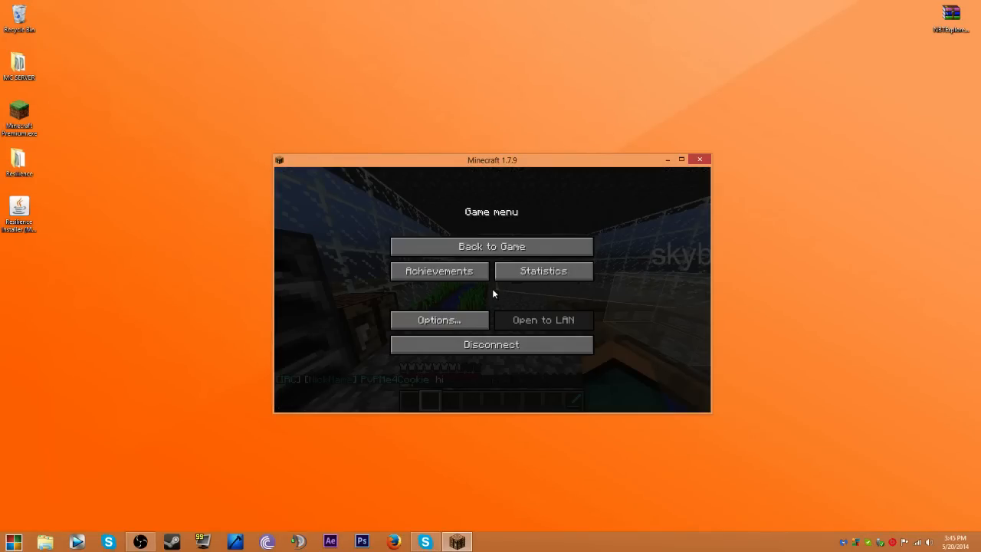
left_click(491, 245)
type(".ircprefix")
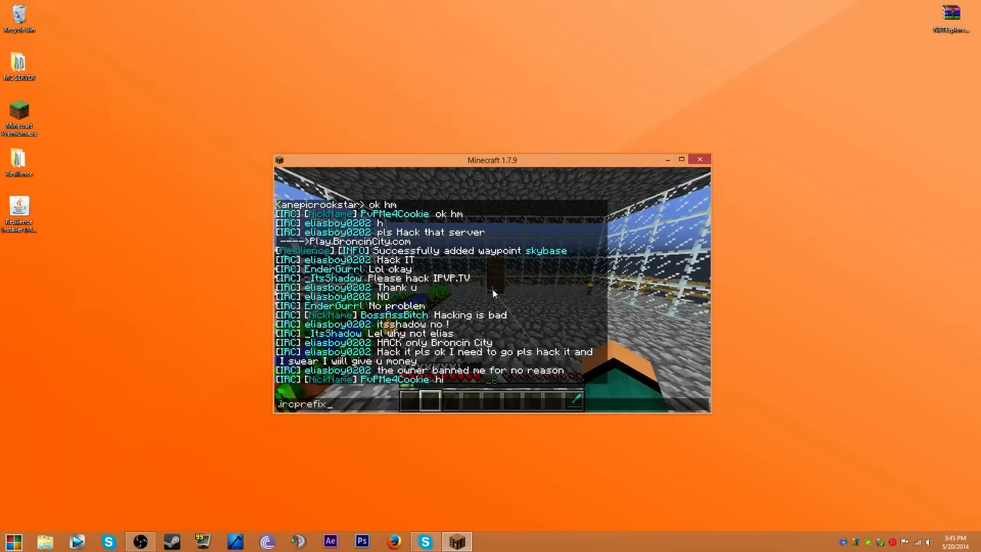
type("set")
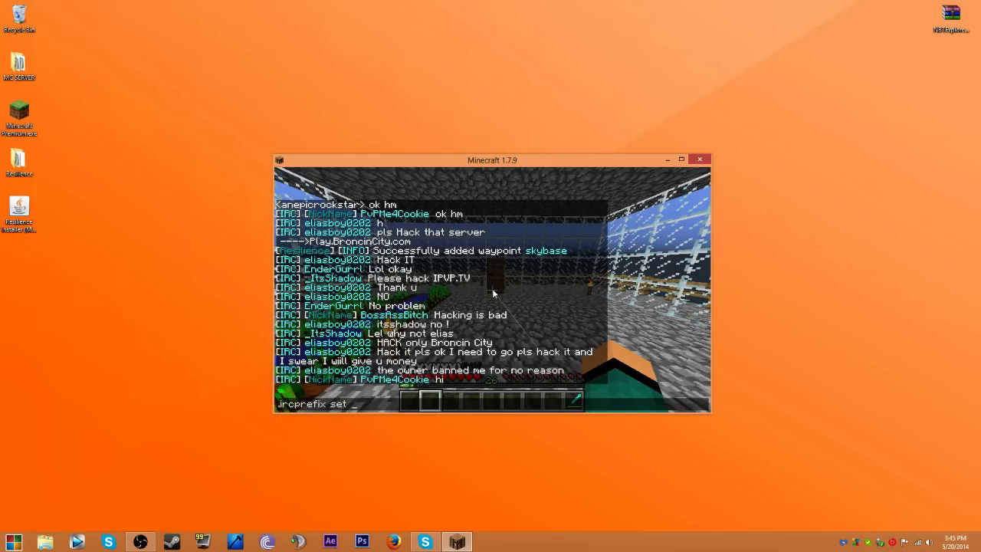
key("Return")
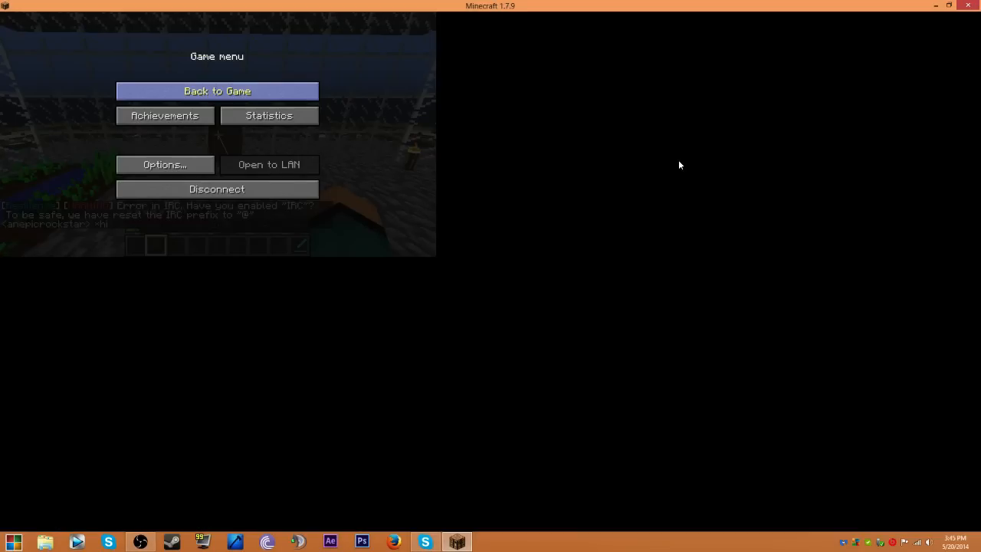
Resume the game, look around the base, leave full screen and pause at the menu.
left_click(217, 90)
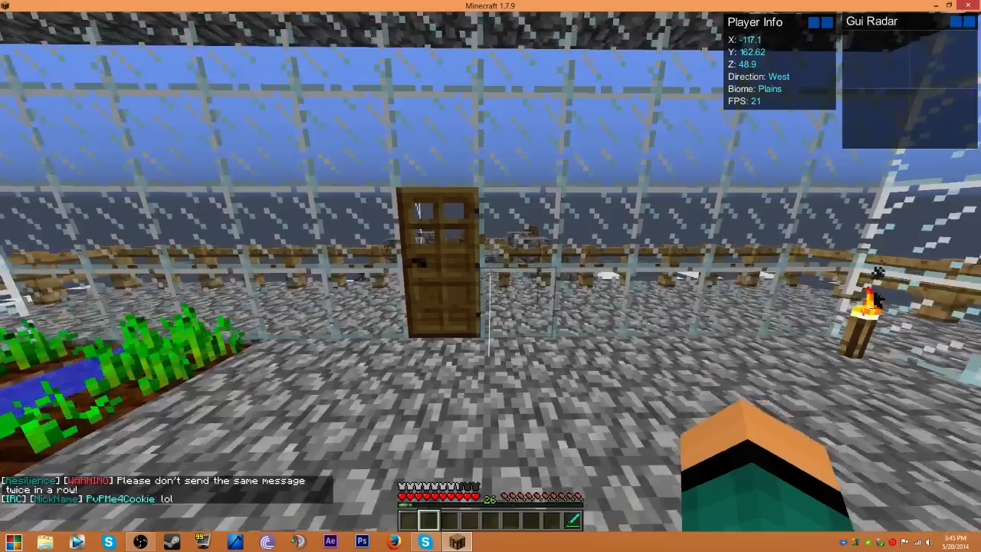
mouse_move(491, 275)
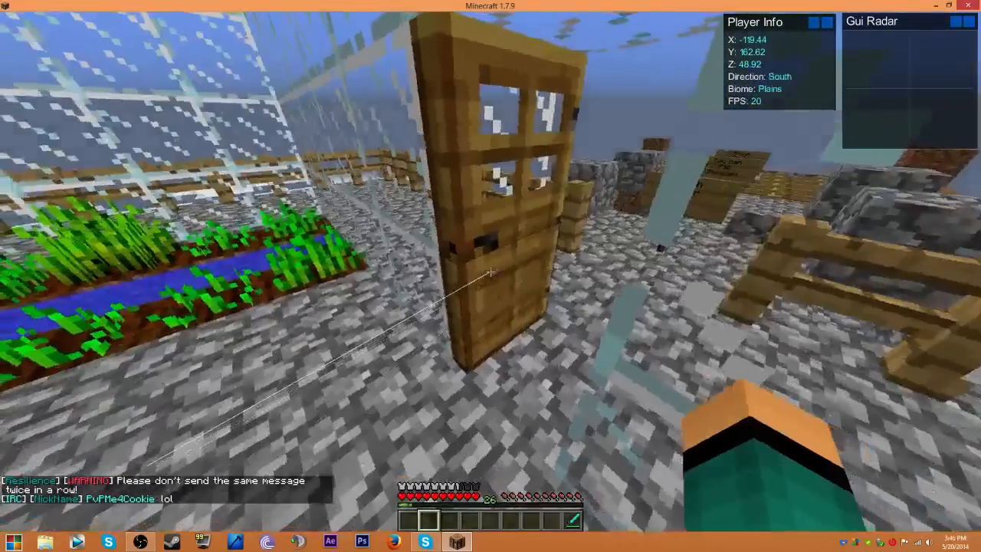
mouse_move(490, 276)
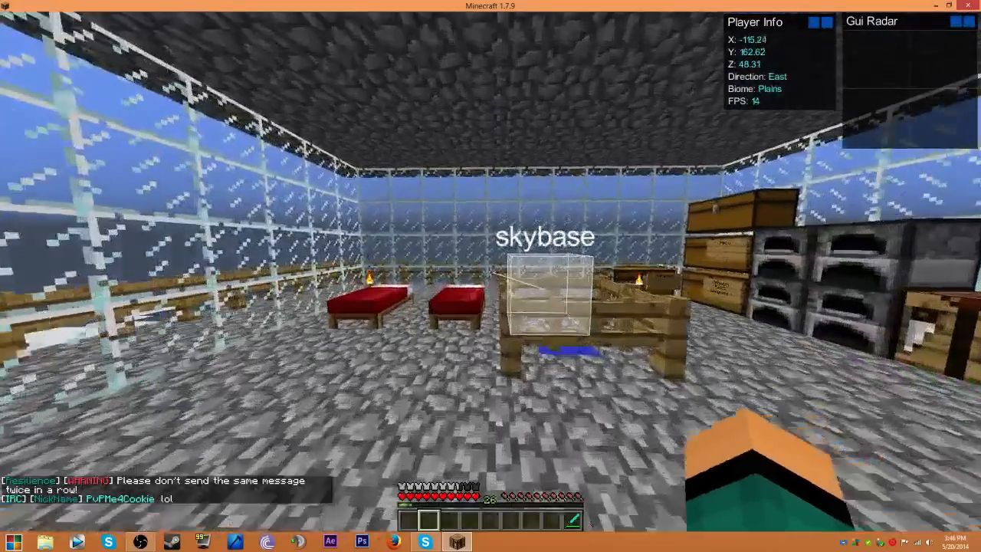
mouse_move(490, 276)
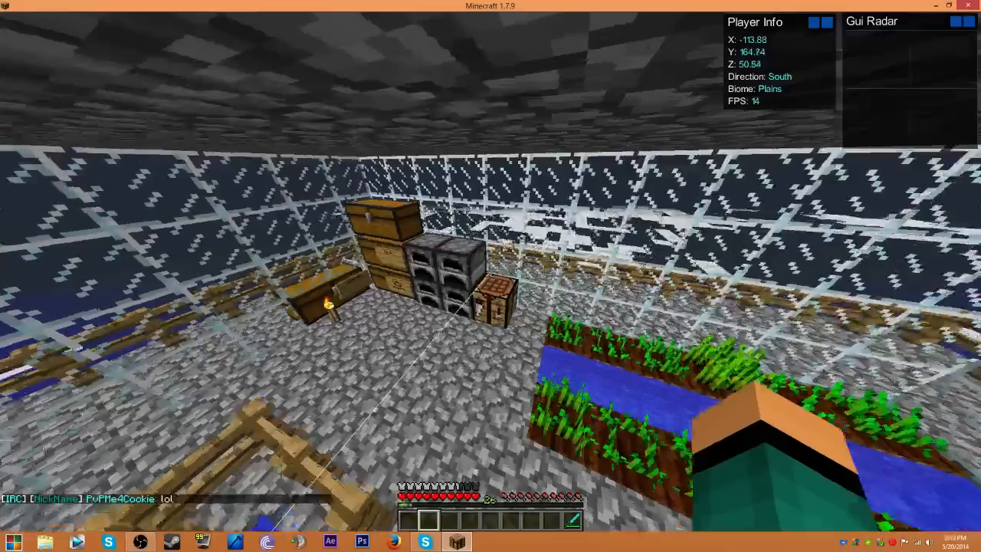
mouse_move(490, 275)
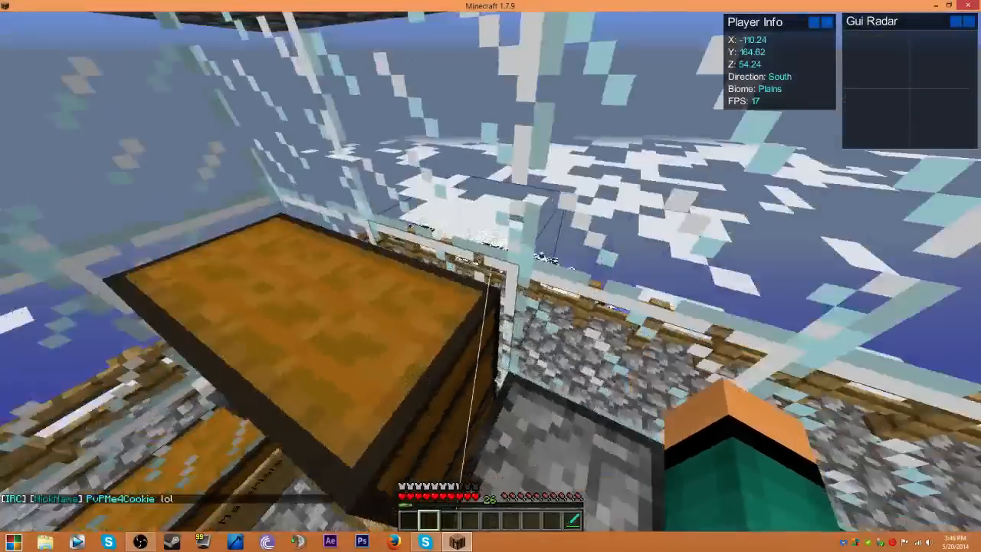
key("Escape")
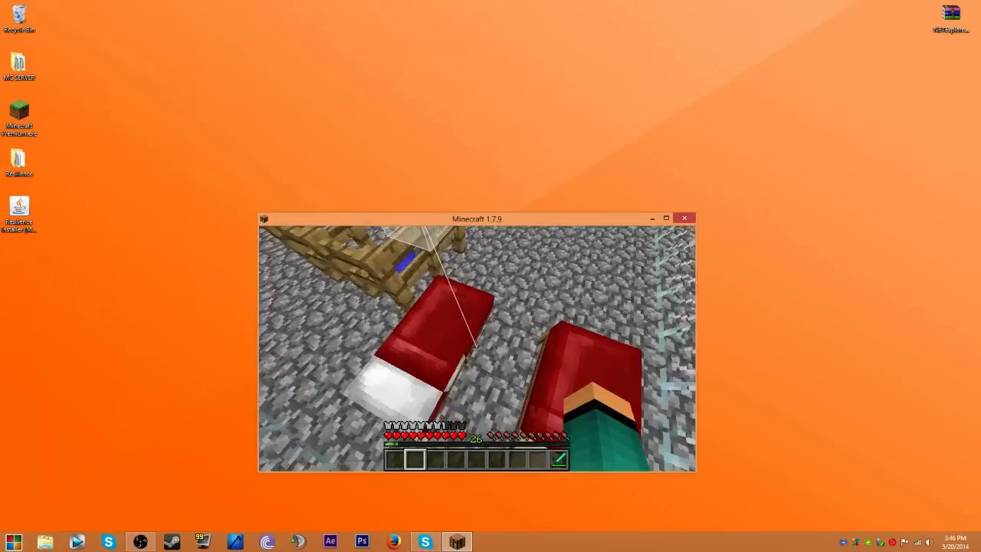
key("Escape")
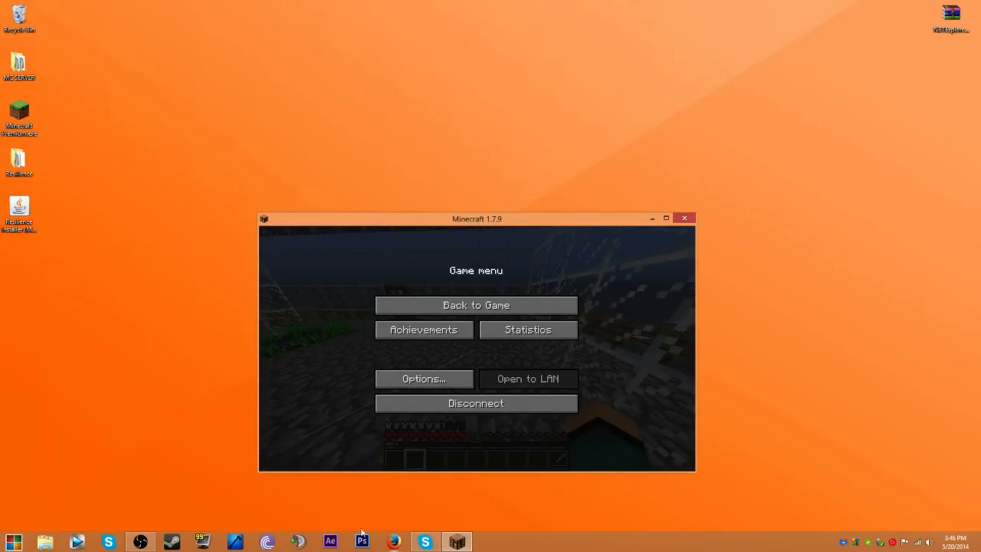